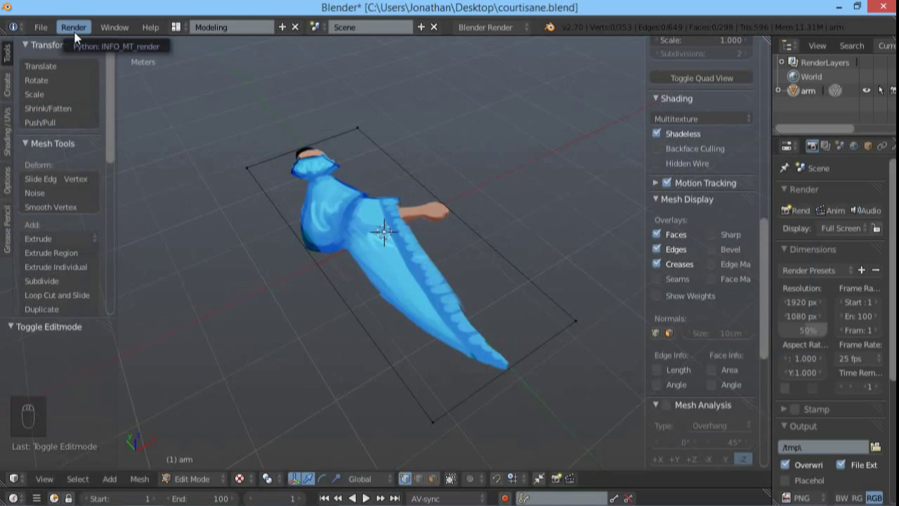
mouse_move(169, 116)
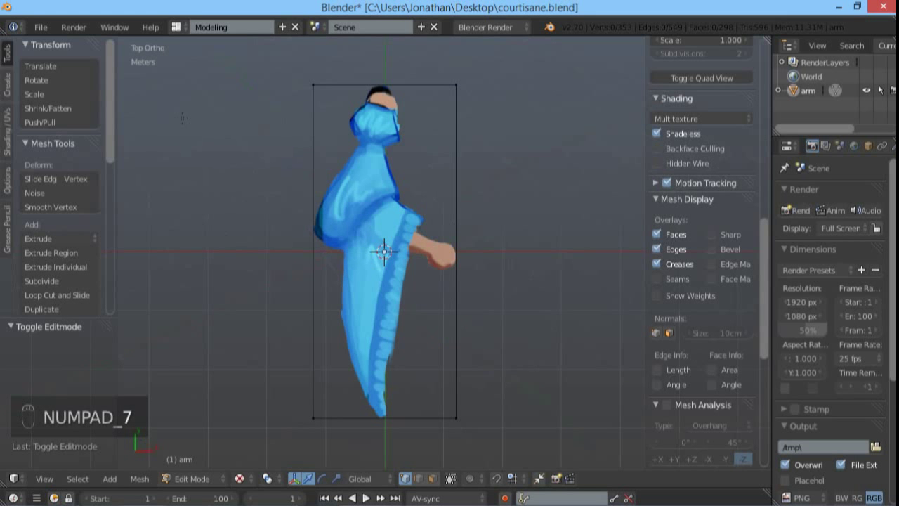
- Switch the viewport to Top Ortho view of the courtesan's arm mesh
key("KP_7")
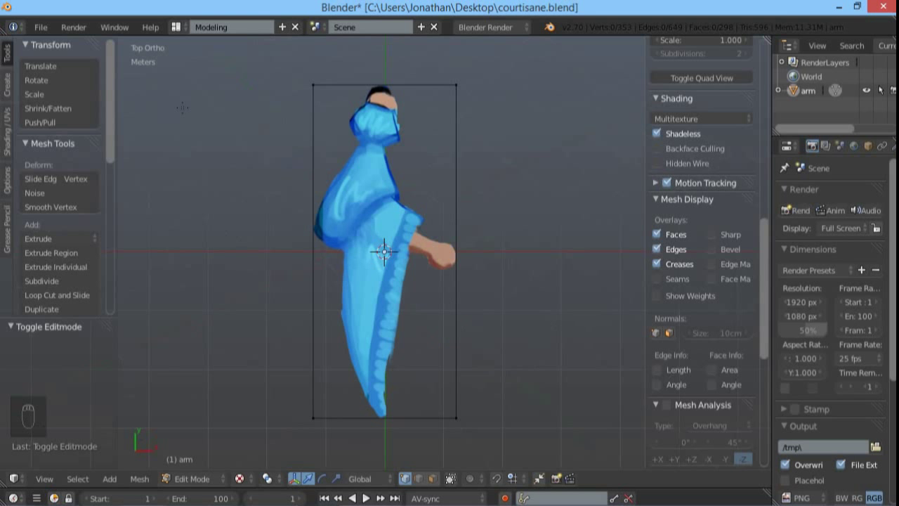
mouse_move(48, 44)
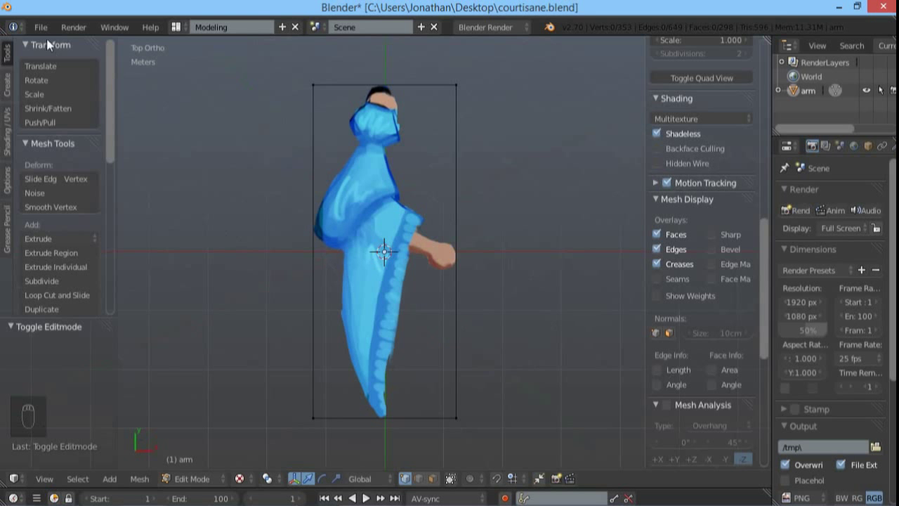
left_click(41, 27)
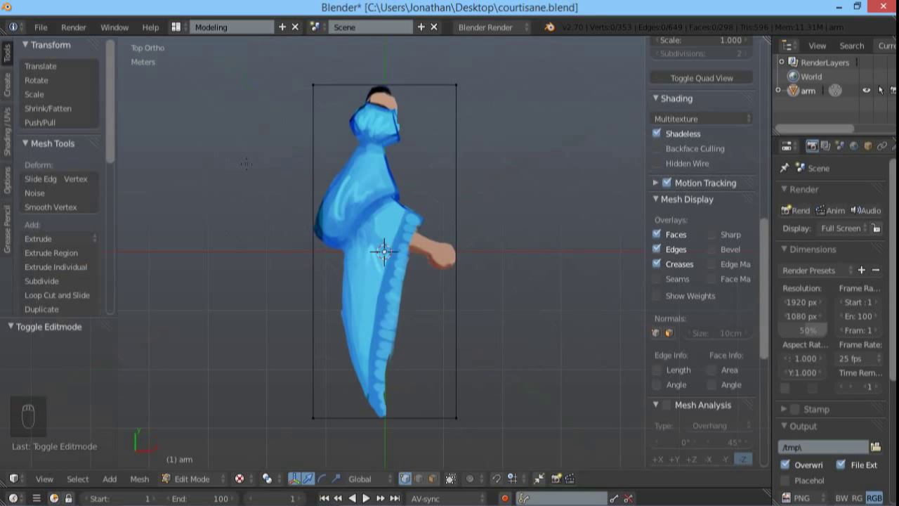
mouse_move(250, 165)
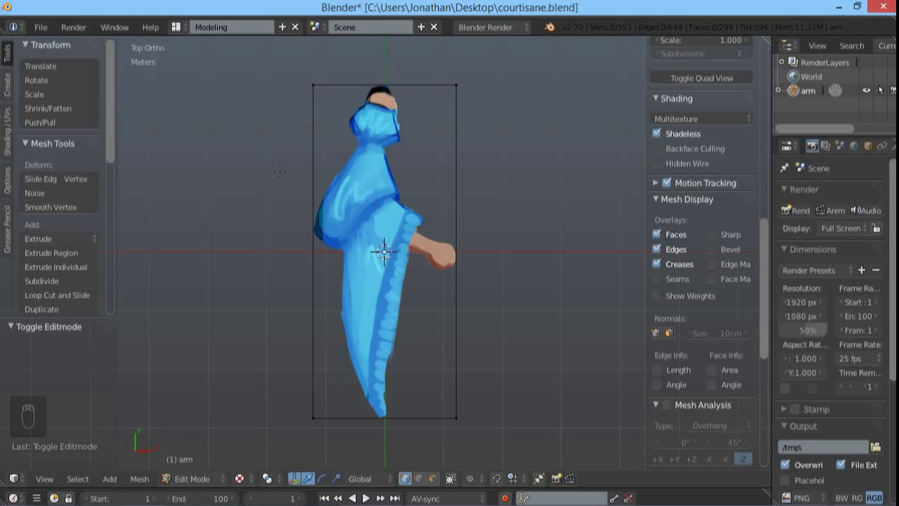
- Select all, try an 8-cut Subdivide, then undo back to the original face
key("a")
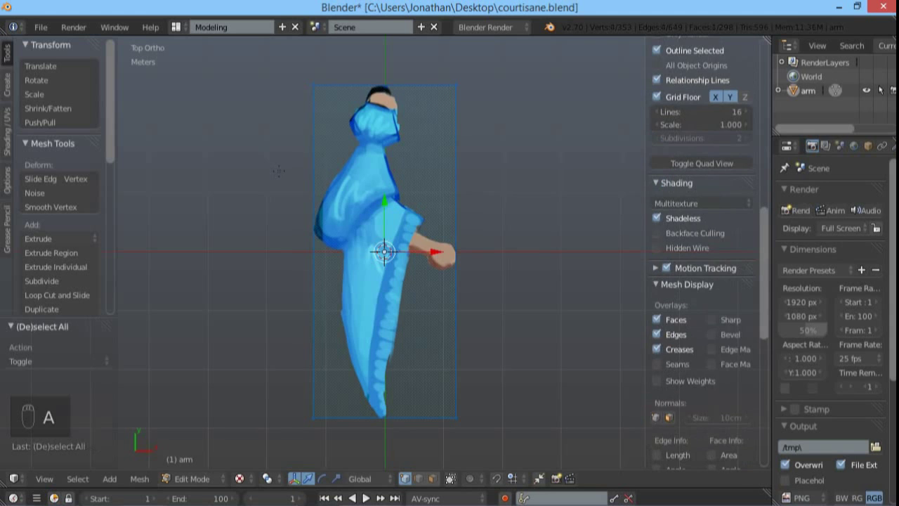
left_click(42, 281)
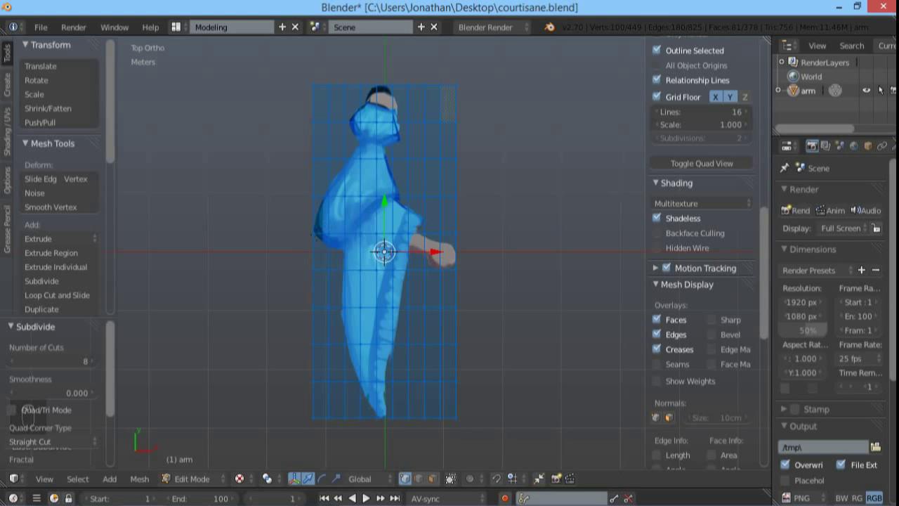
key("ctrl+z")
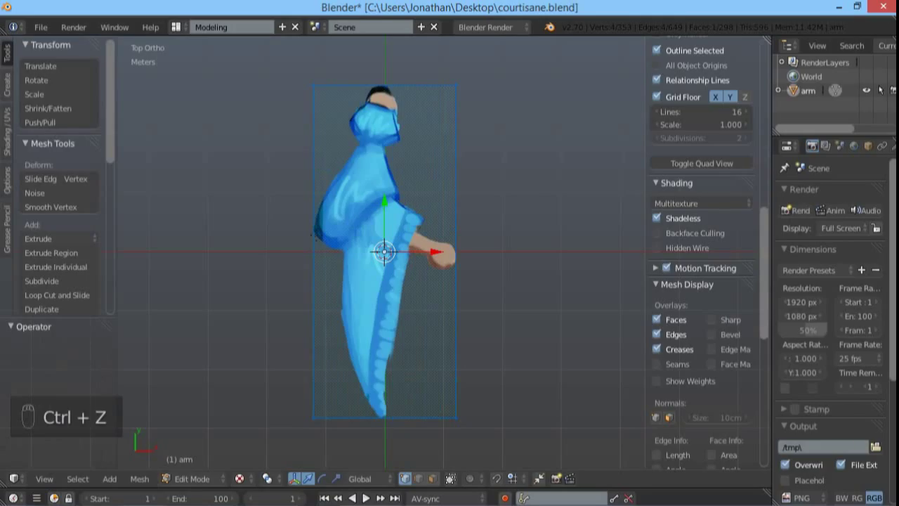
key("ctrl+z")
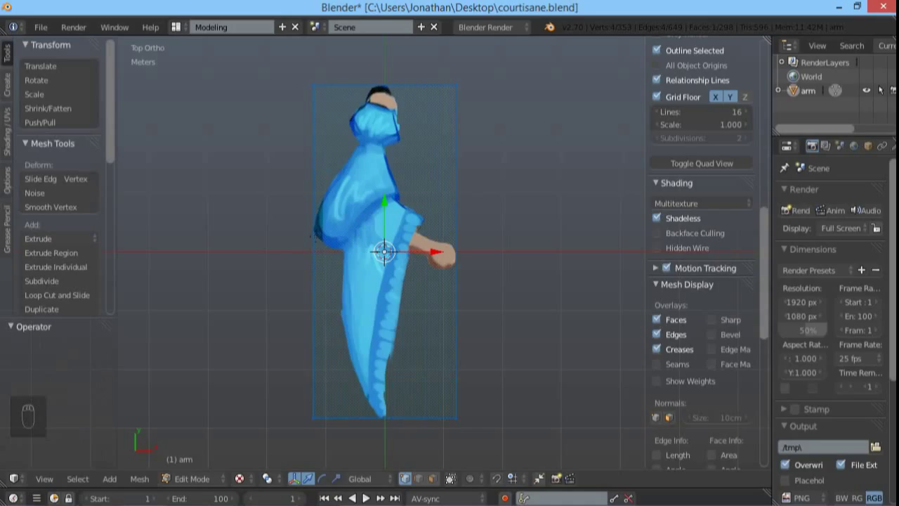
- Unhide the retopologized garment grid and move to the Texturing workspace
key("Alt+h")
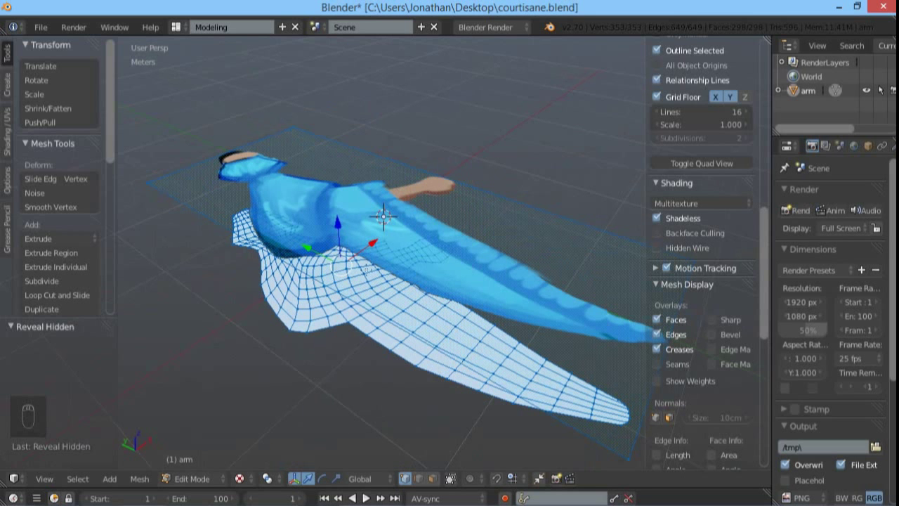
key("KP_7")
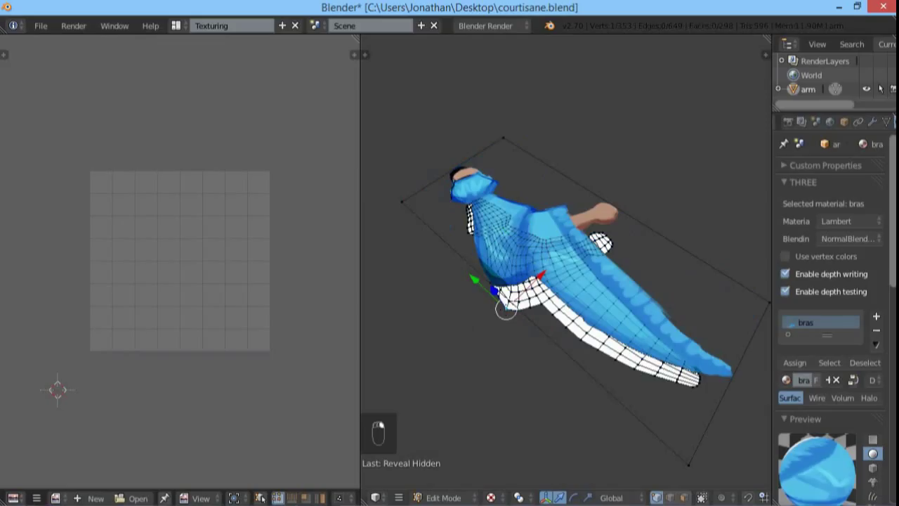
- Select the linked mesh geometry and load bras.png in the image editor
key("ctrl+l")
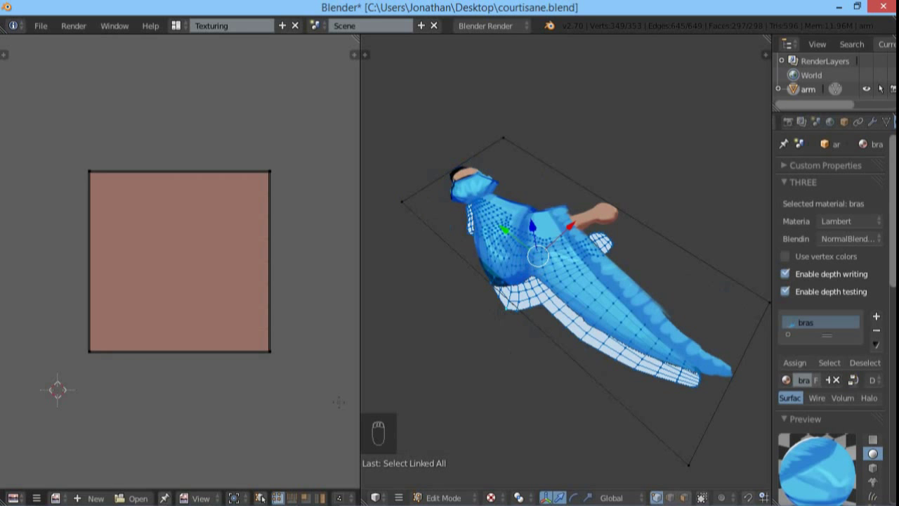
mouse_move(58, 498)
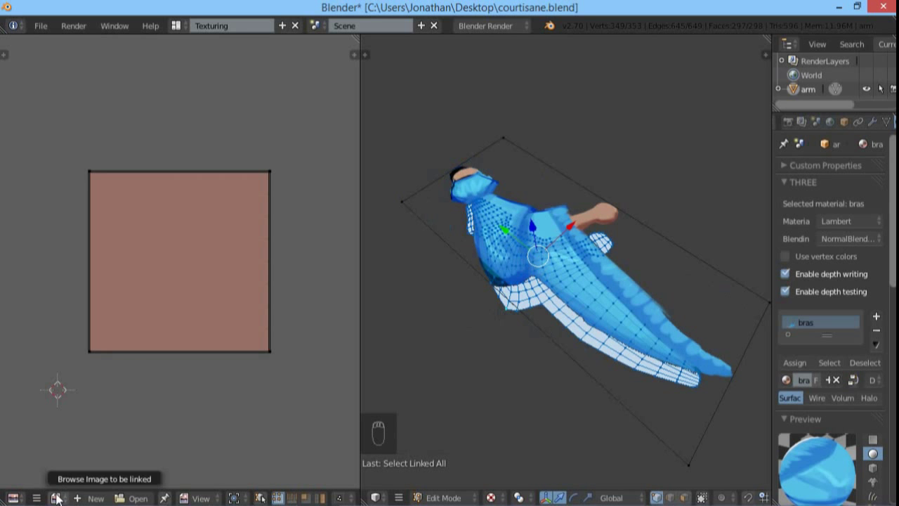
left_click(58, 497)
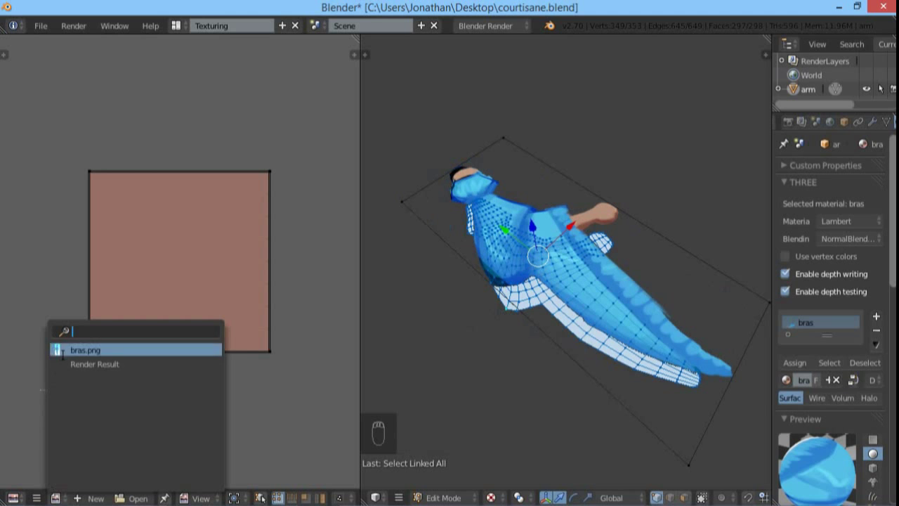
left_click(87, 350)
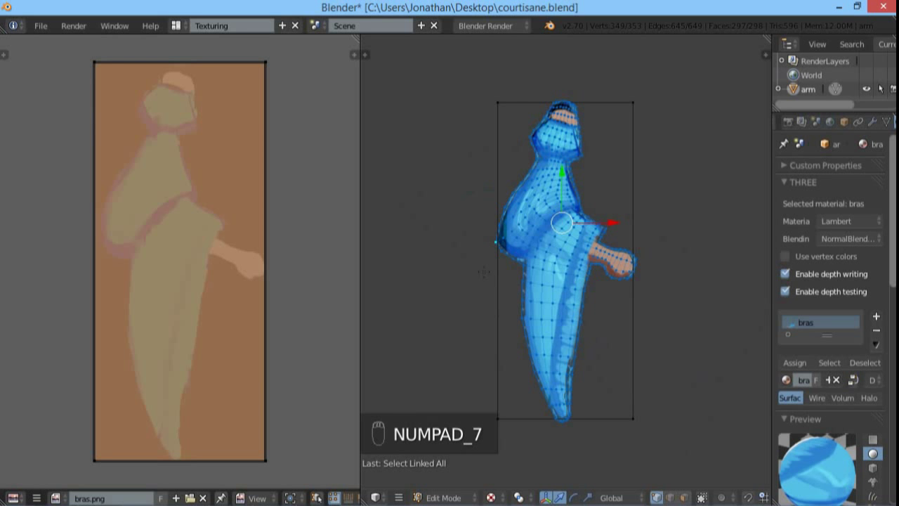
- From top view, reselect the whole mesh and bring up the UV Mapping menu
key("NUMPAD_7")
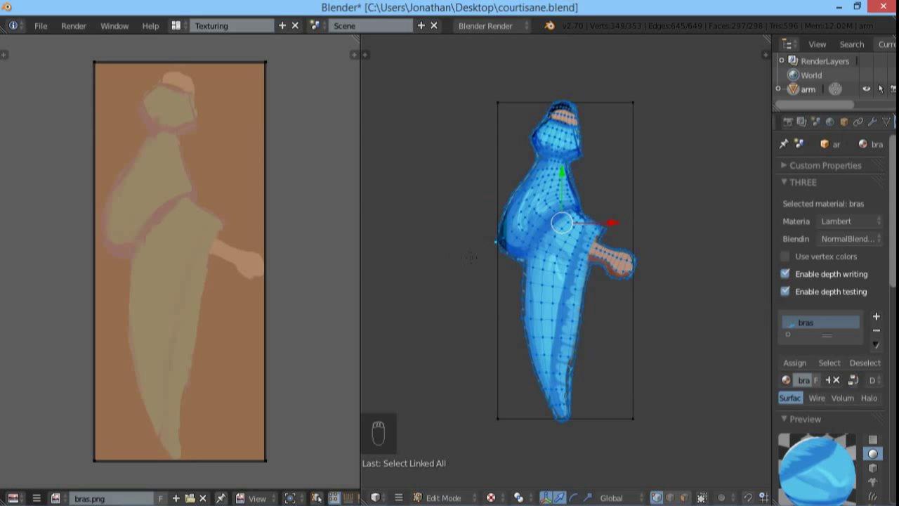
key("a")
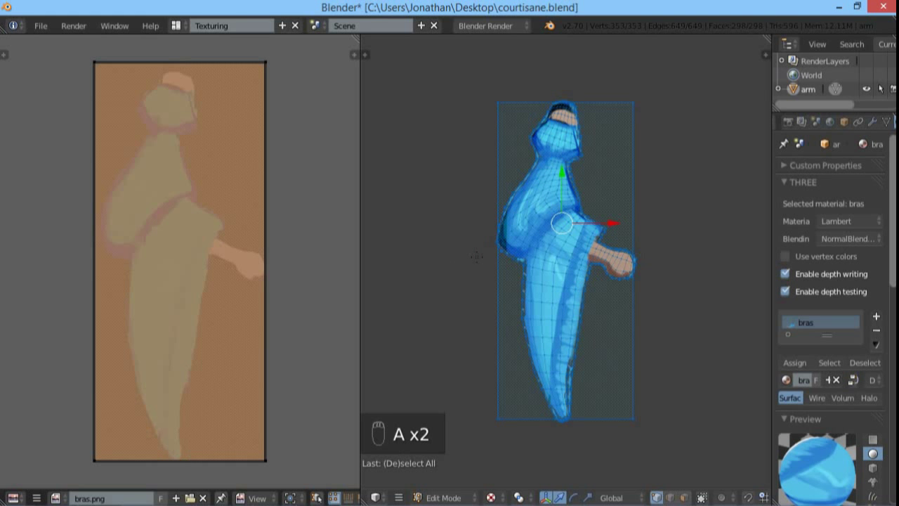
key("u")
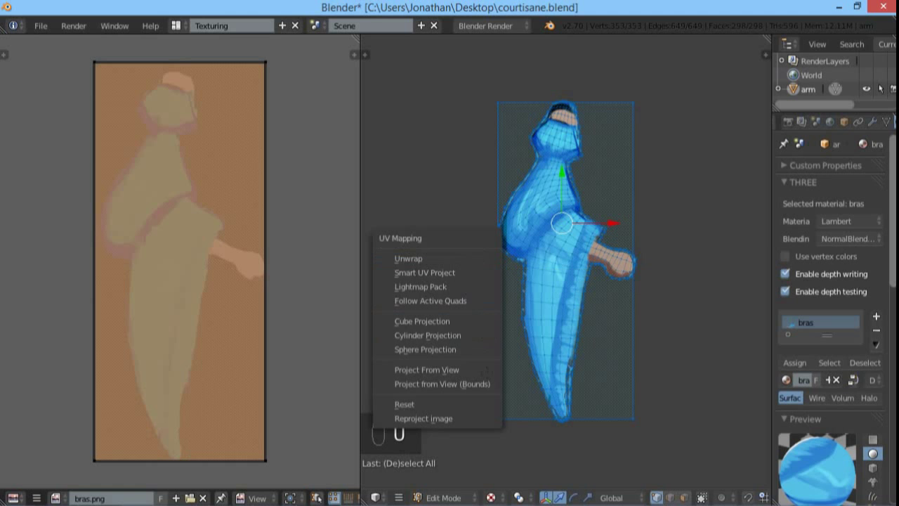
- Project the arm UVs from the top view, then undo the projection
left_click(426, 369)
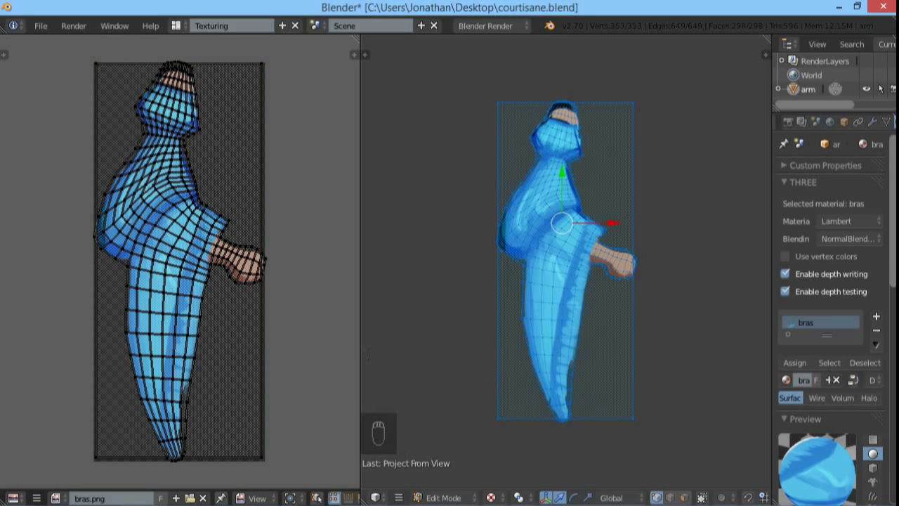
mouse_move(219, 302)
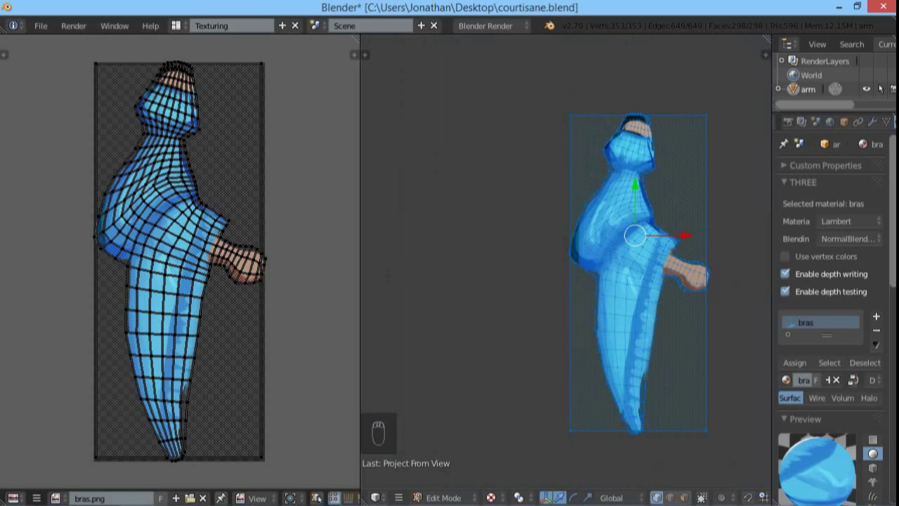
mouse_move(304, 266)
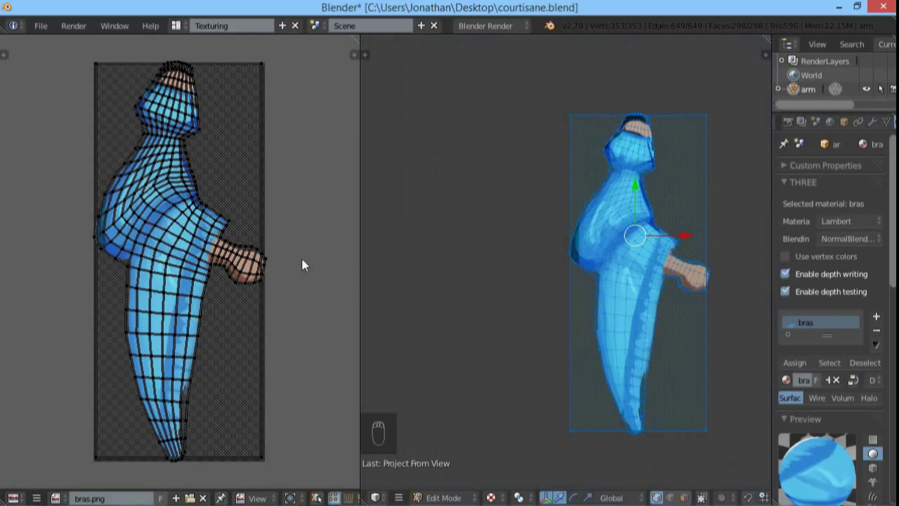
mouse_move(331, 267)
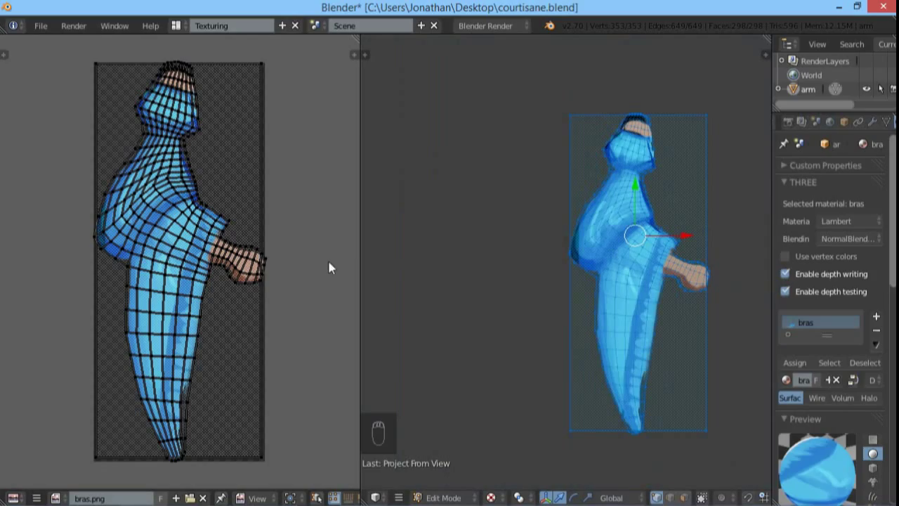
mouse_move(129, 167)
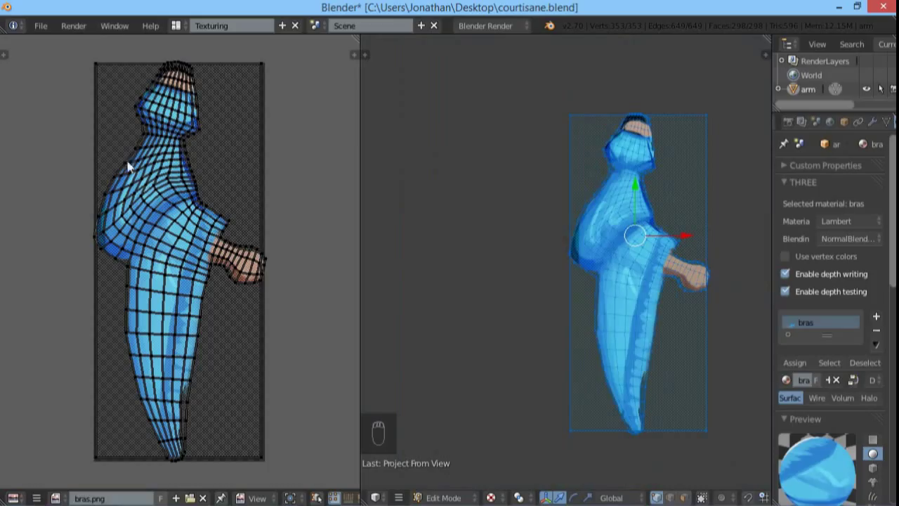
mouse_move(97, 72)
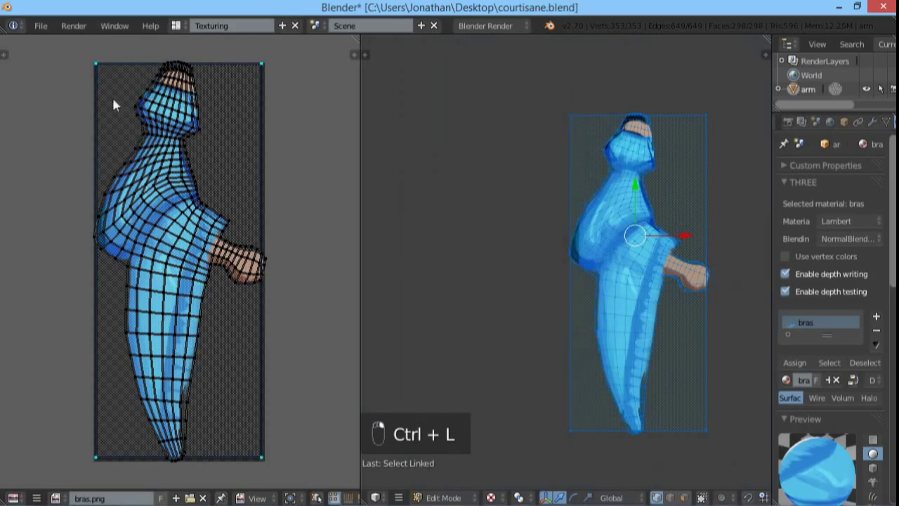
mouse_move(146, 156)
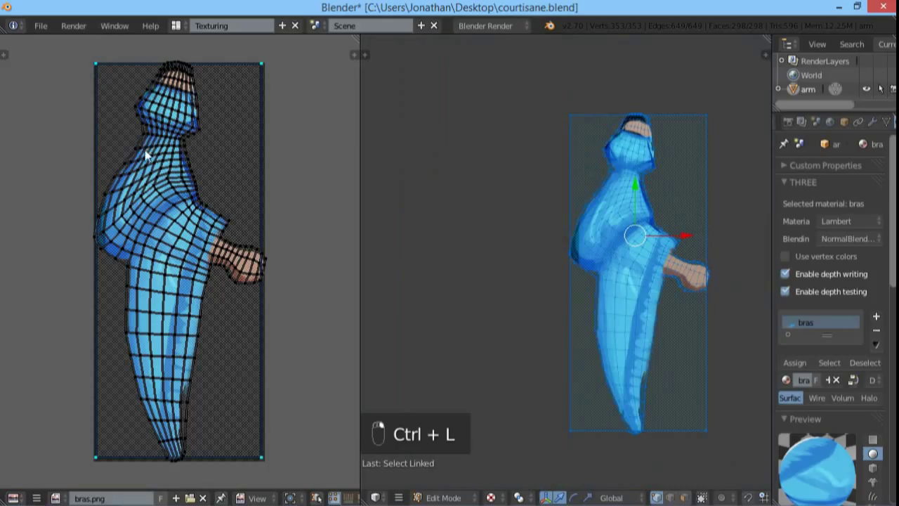
mouse_move(158, 261)
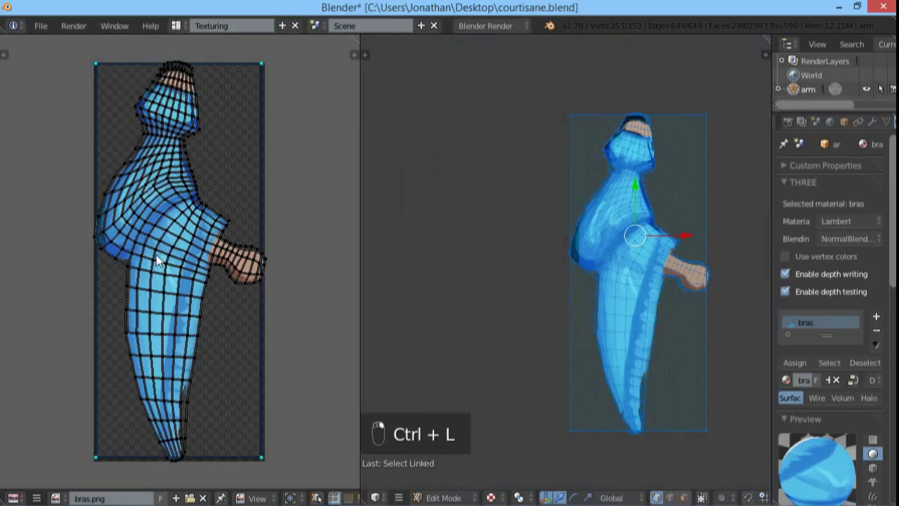
mouse_move(161, 261)
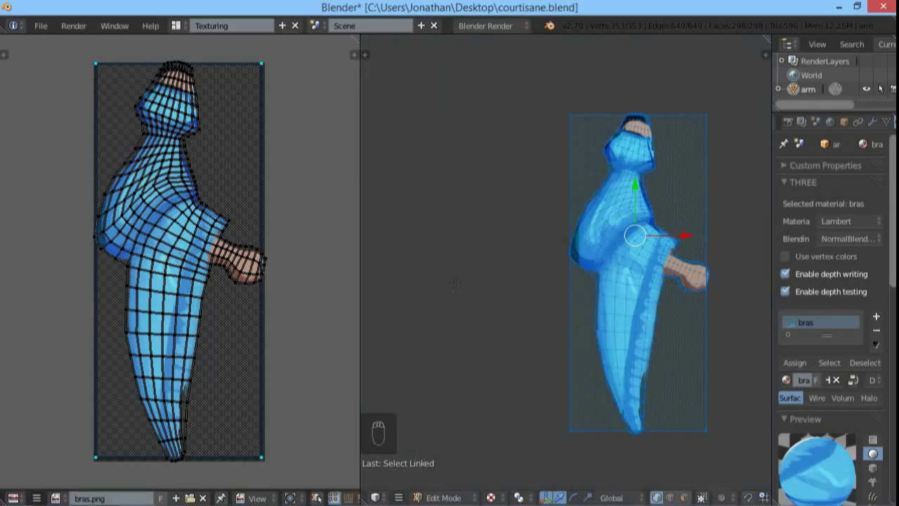
key("ctrl+z")
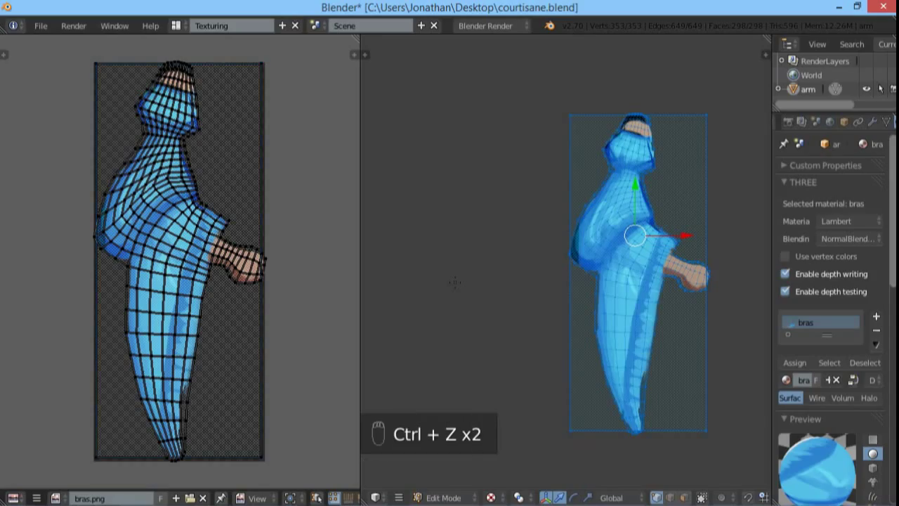
key("ctrl+z")
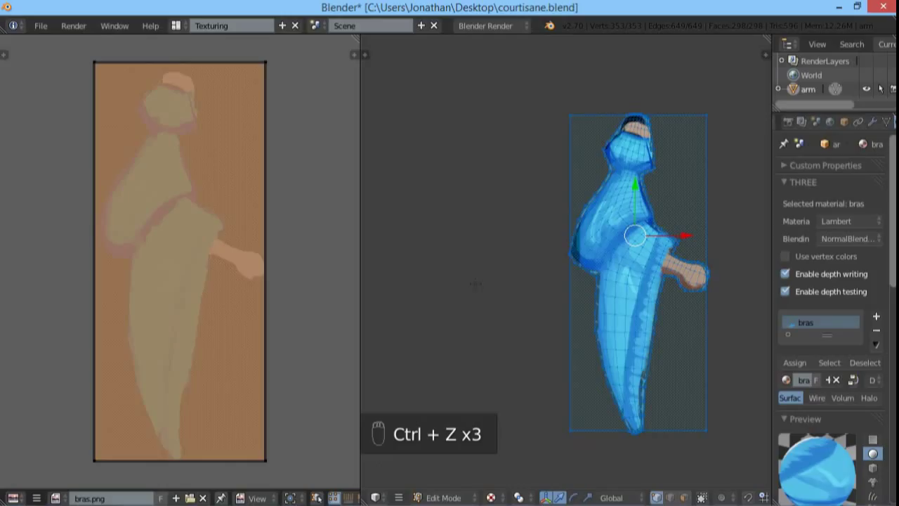
- Select the linked reference plane and pin its four corner UVs to bras.png
key("ctrl+z")
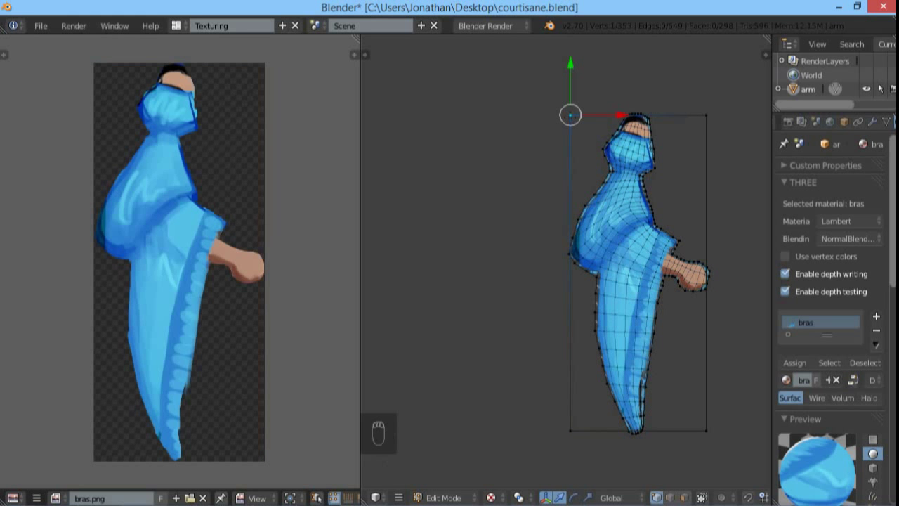
key("ctrl+l")
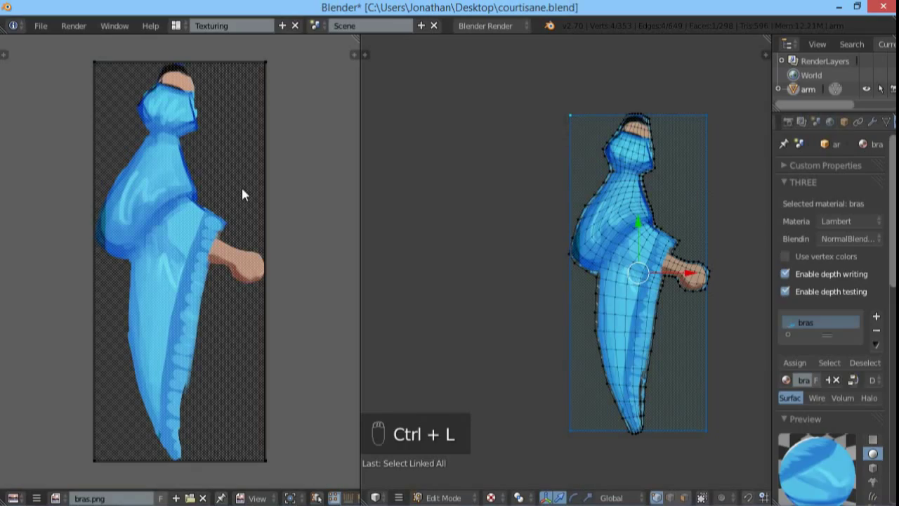
mouse_move(243, 197)
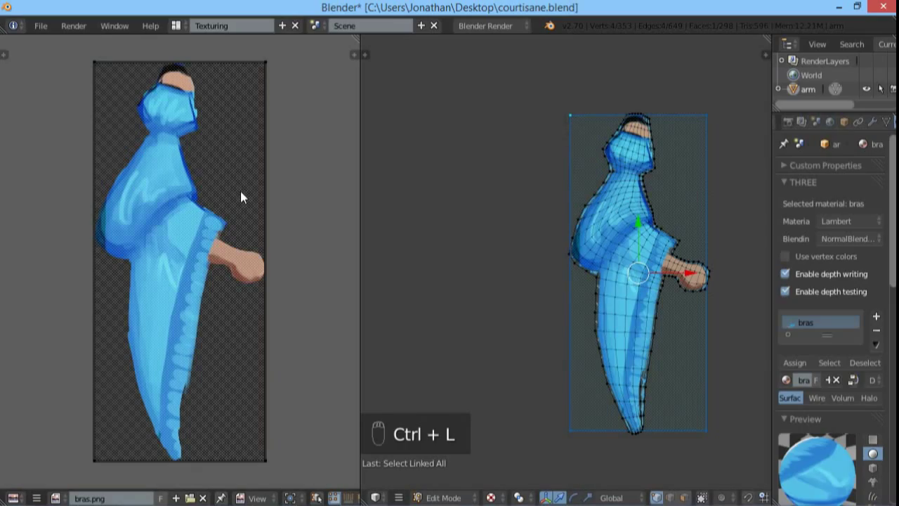
key("a")
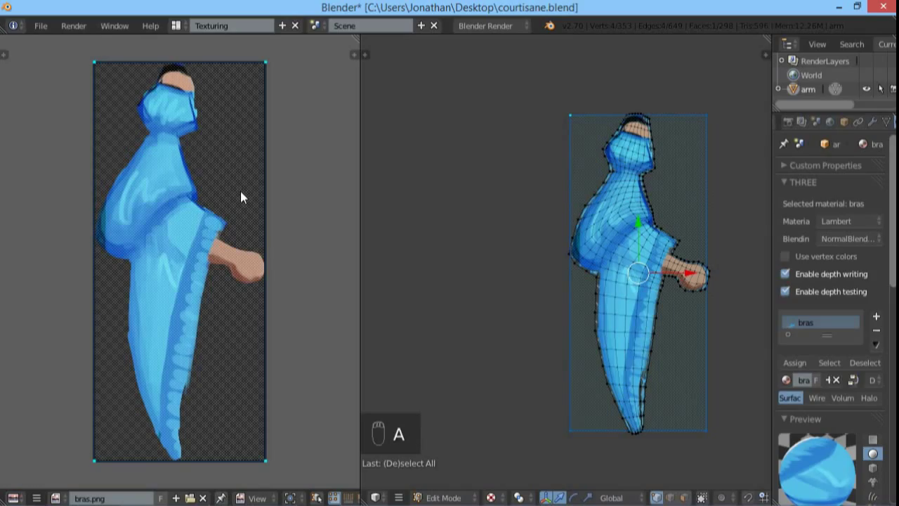
key("p")
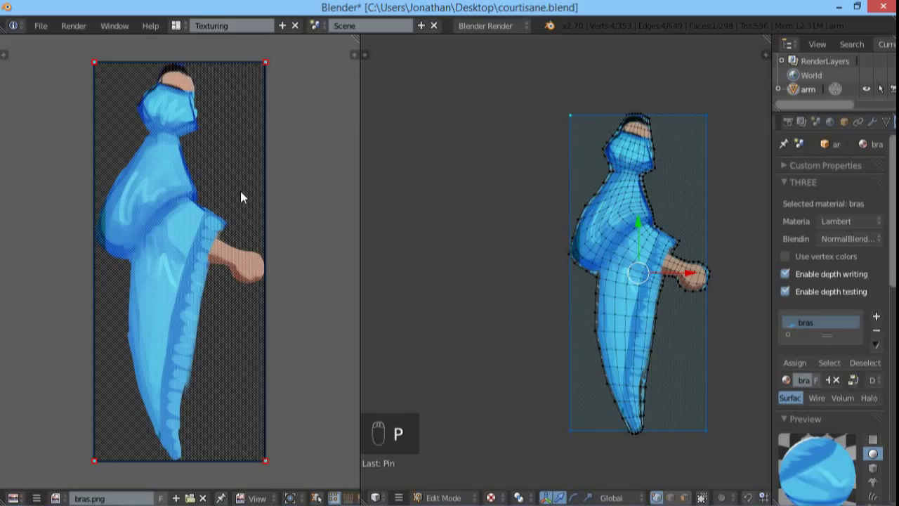
- Select the whole arm and run Reproject Image onto bras.png within the pinned frame
key("a")
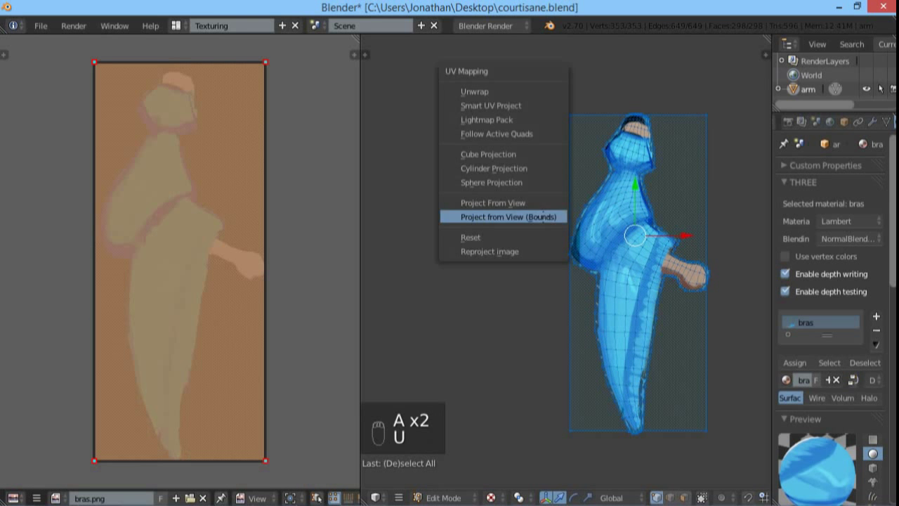
mouse_move(503, 251)
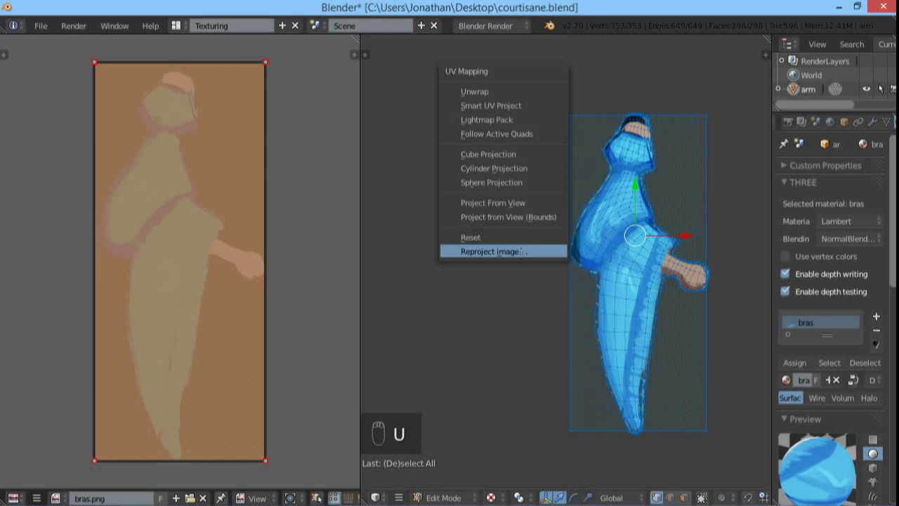
left_click(494, 250)
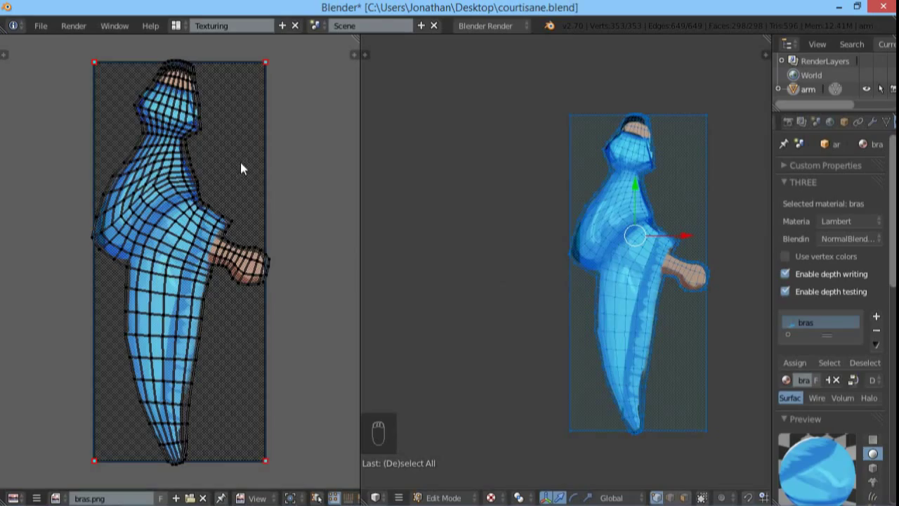
mouse_move(321, 234)
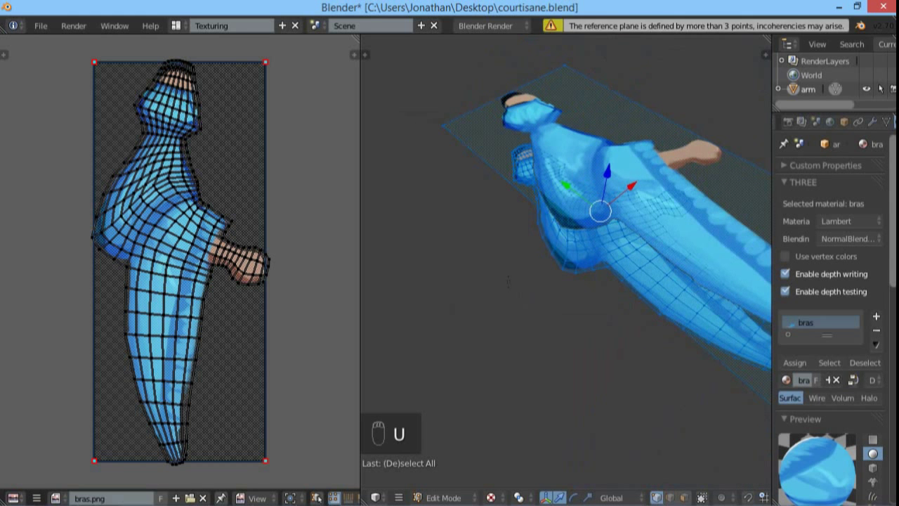
key("u")
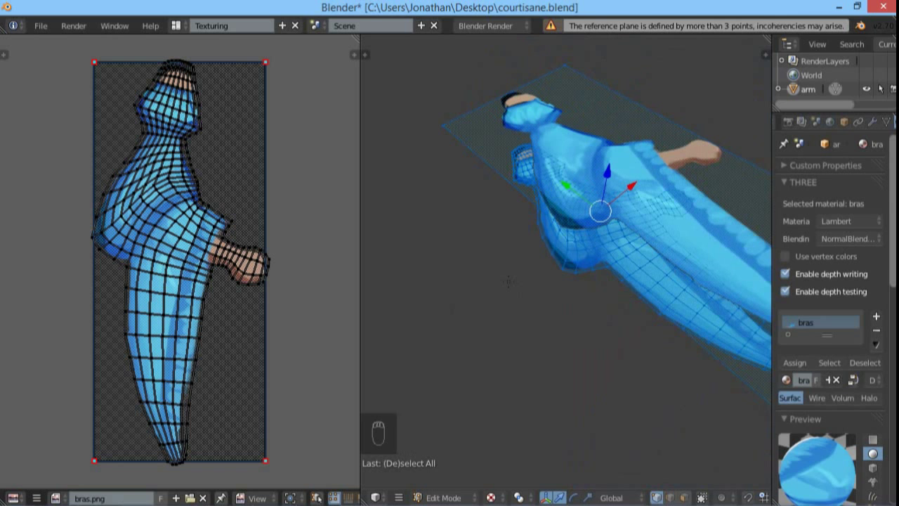